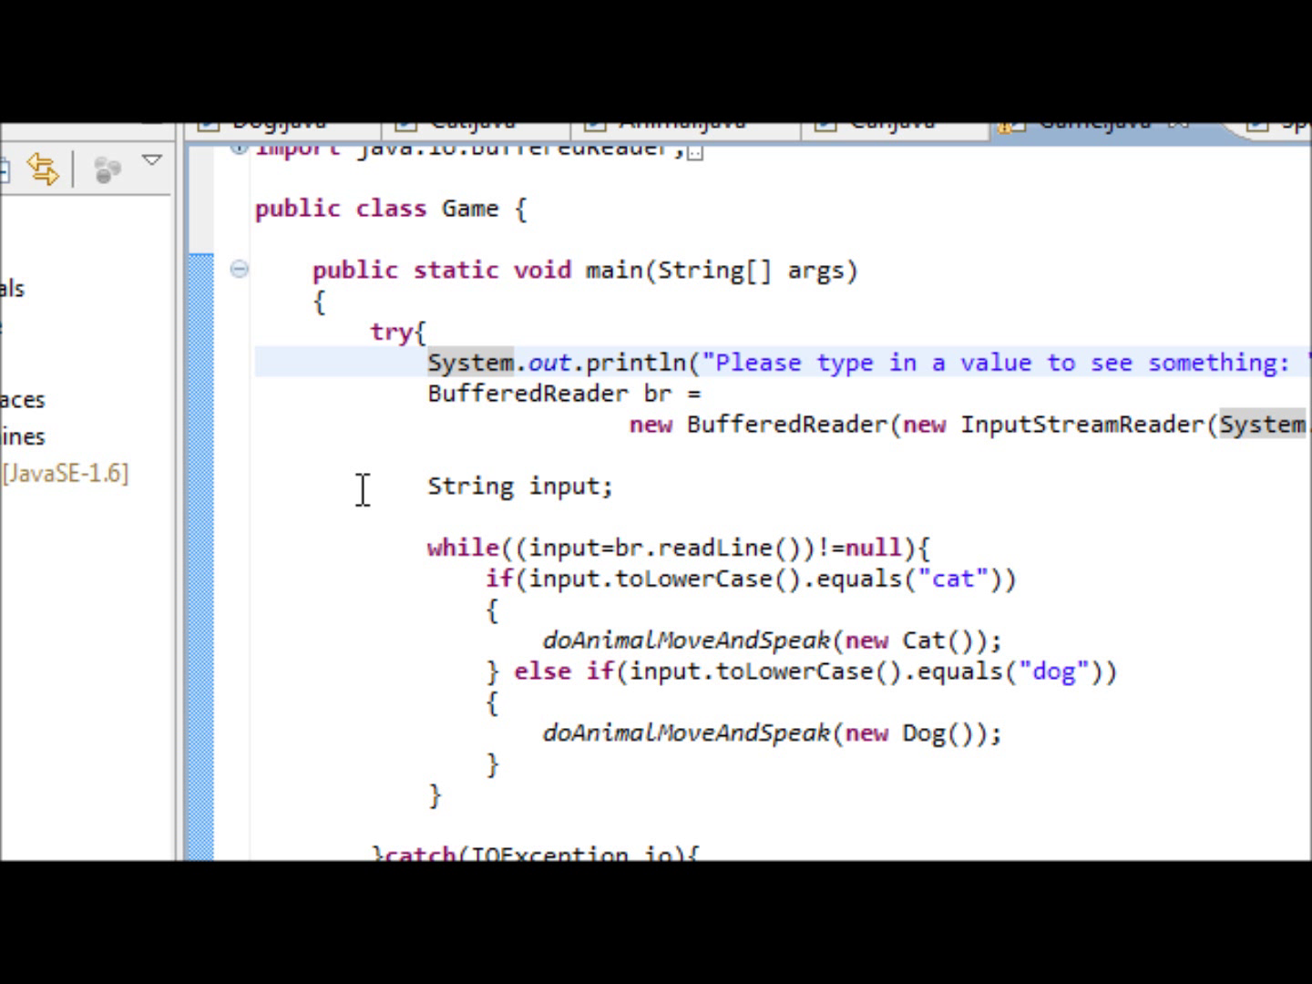
Review the Animal class source and scroll through the Game code before running
{"action": "left_click", "coordinate": [428, 360]}
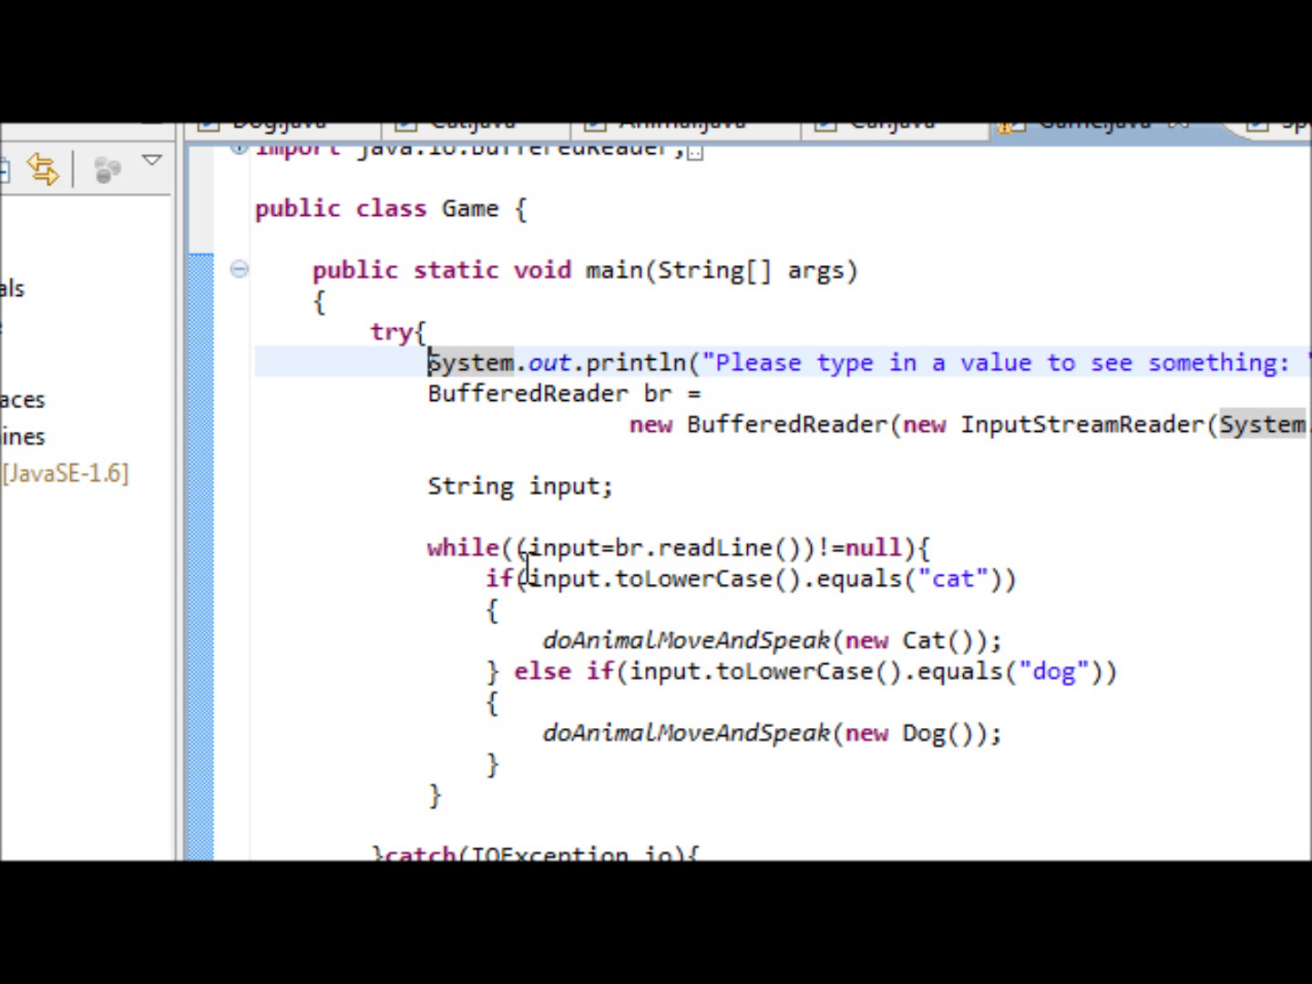
{"action": "scroll", "scroll_direction": "down", "scroll_amount": 3}
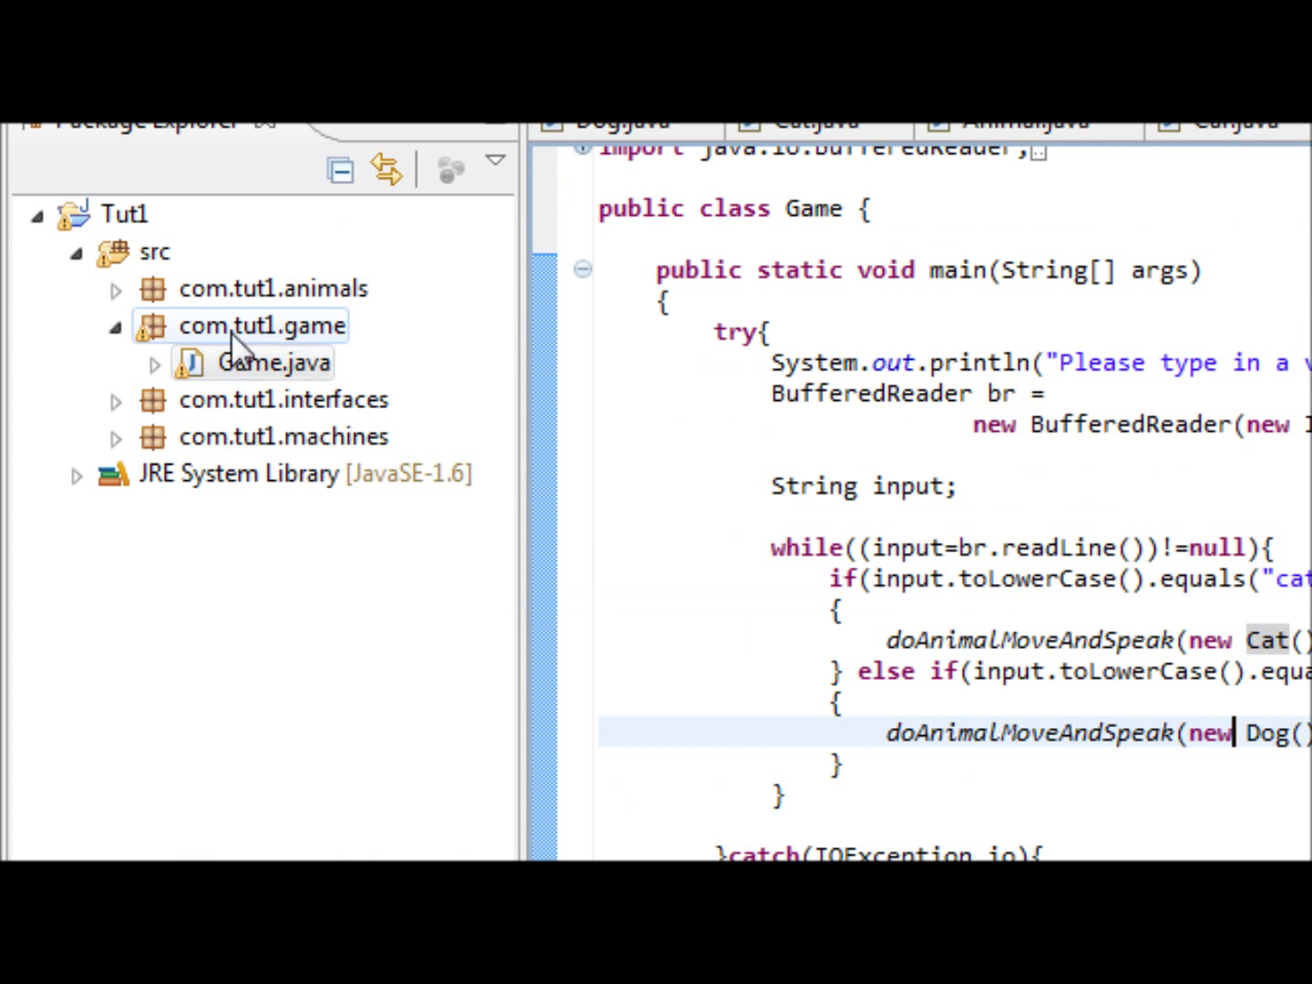
{"action": "left_click", "coordinate": [116, 288]}
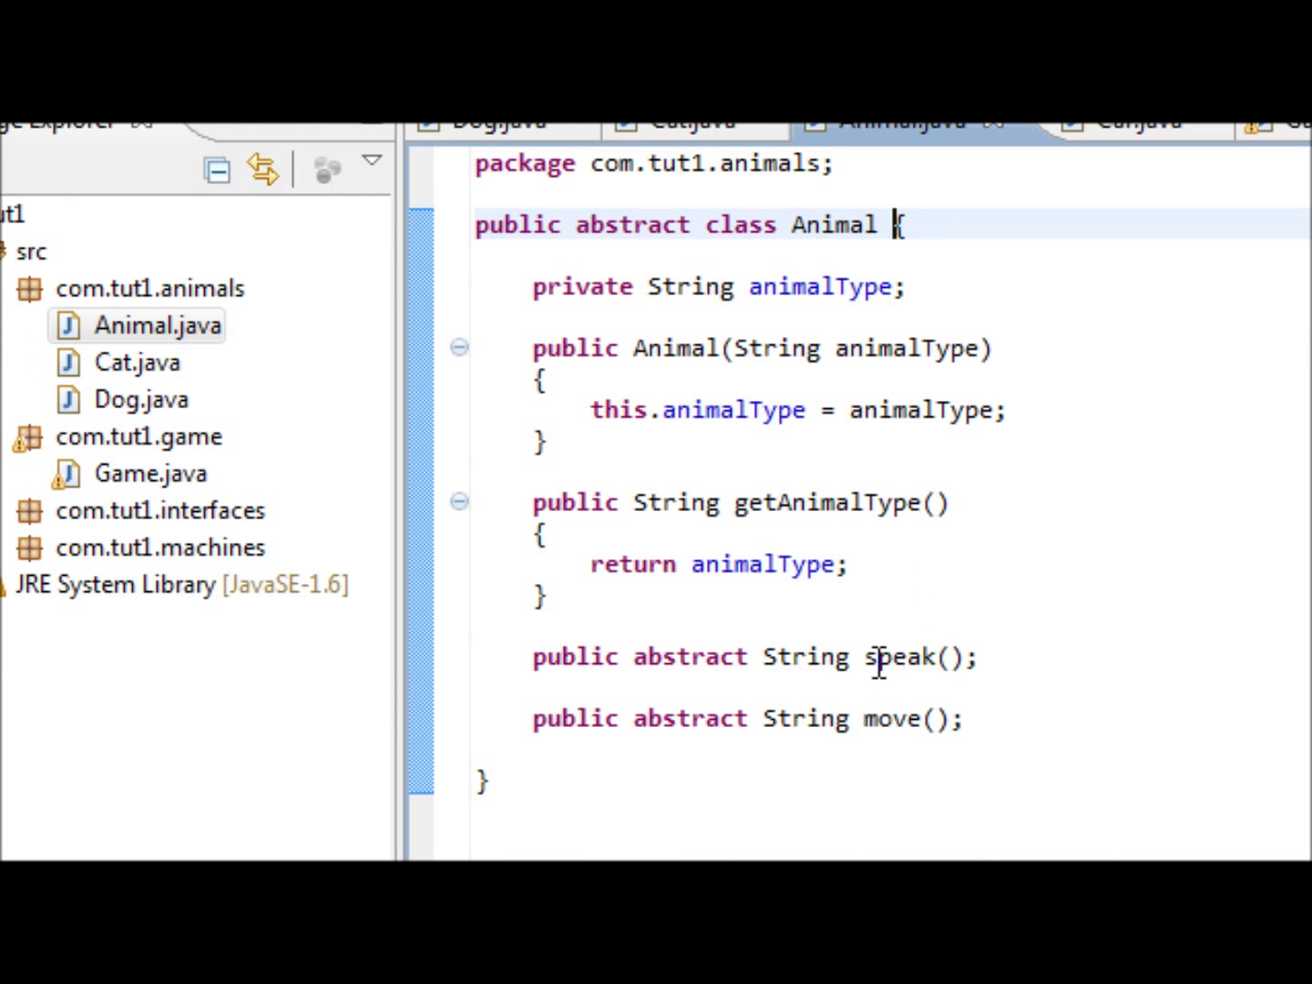
{"action": "left_click", "coordinate": [259, 361]}
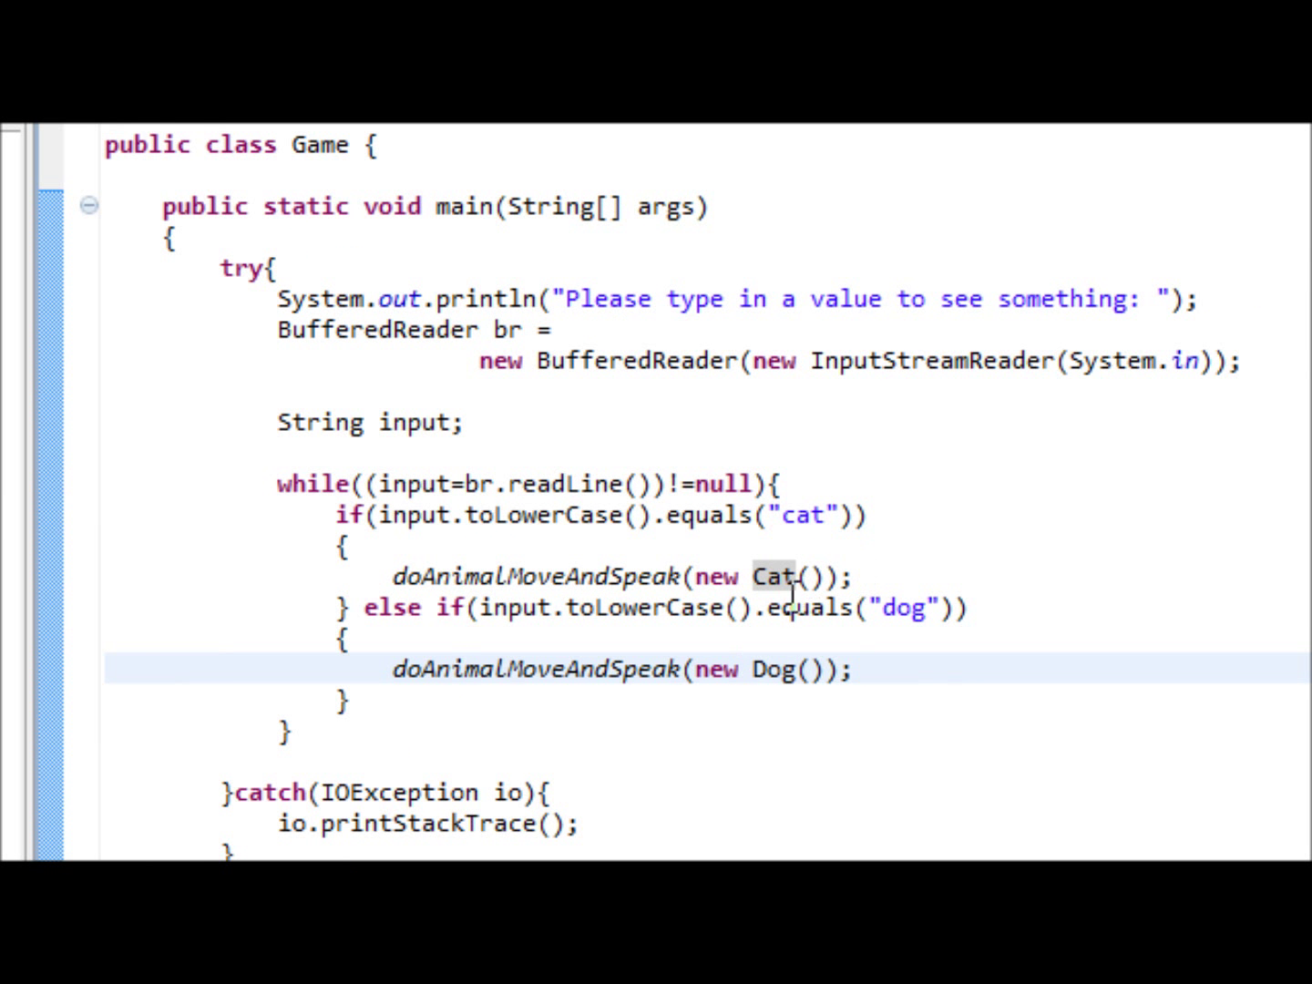
{"action": "scroll", "scroll_direction": "down", "scroll_amount": 3}
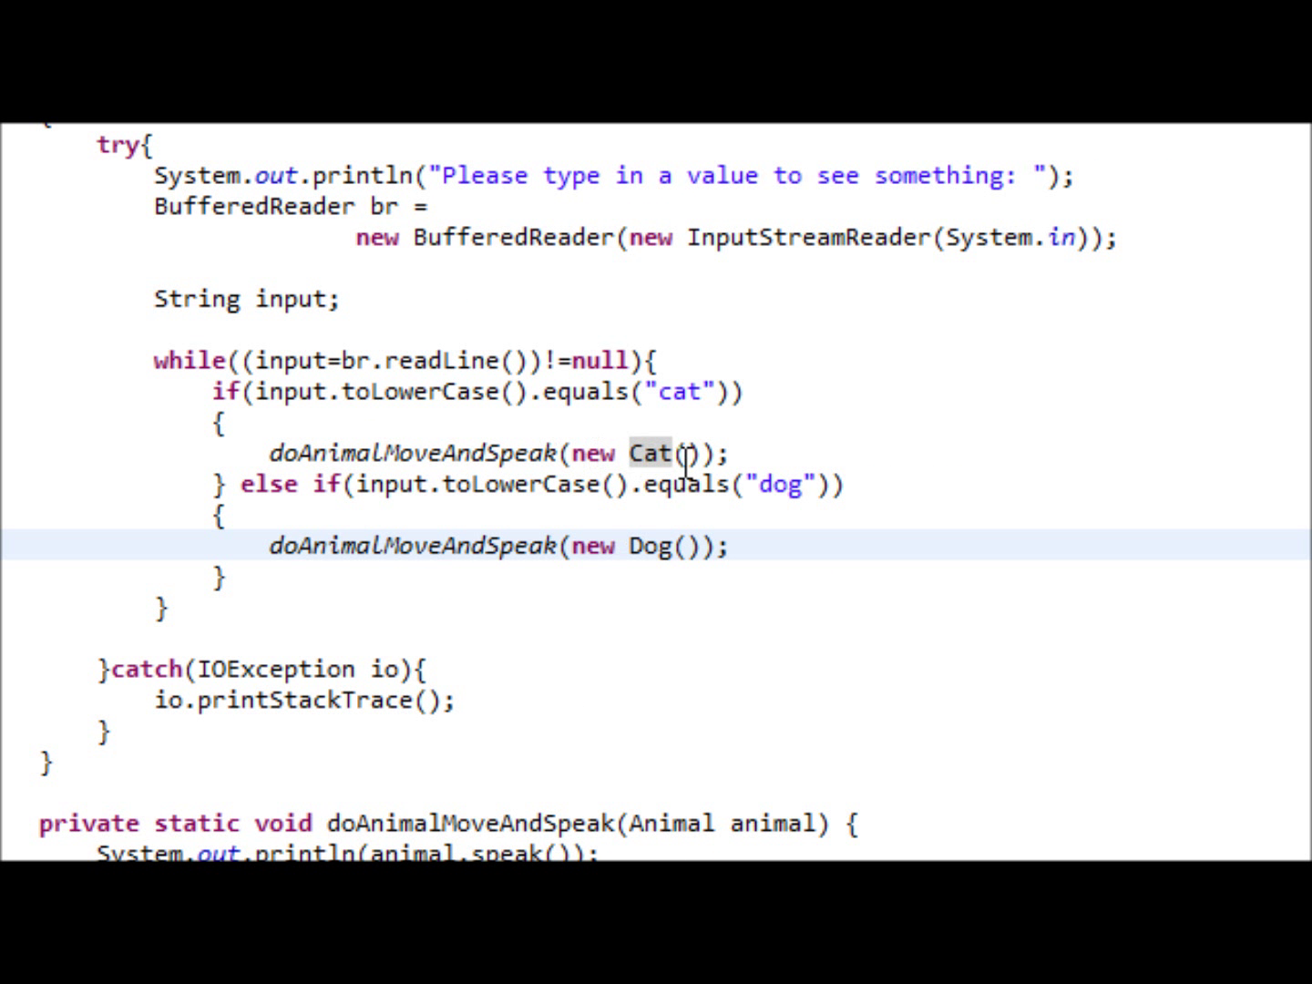
{"action": "mouse_move", "coordinate": [489, 453]}
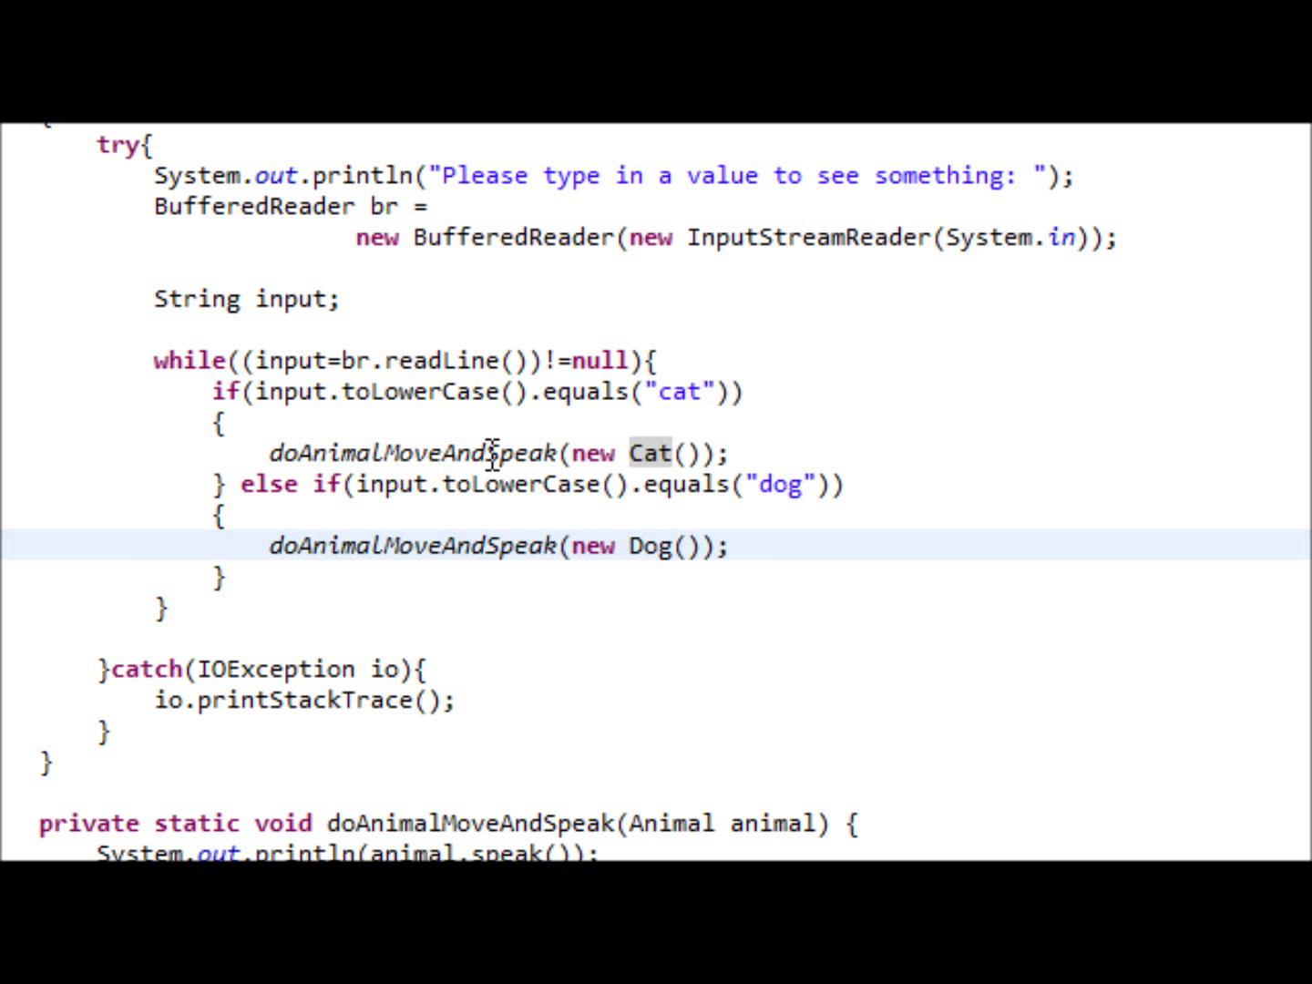
{"action": "scroll", "scroll_direction": "down", "scroll_amount": 3}
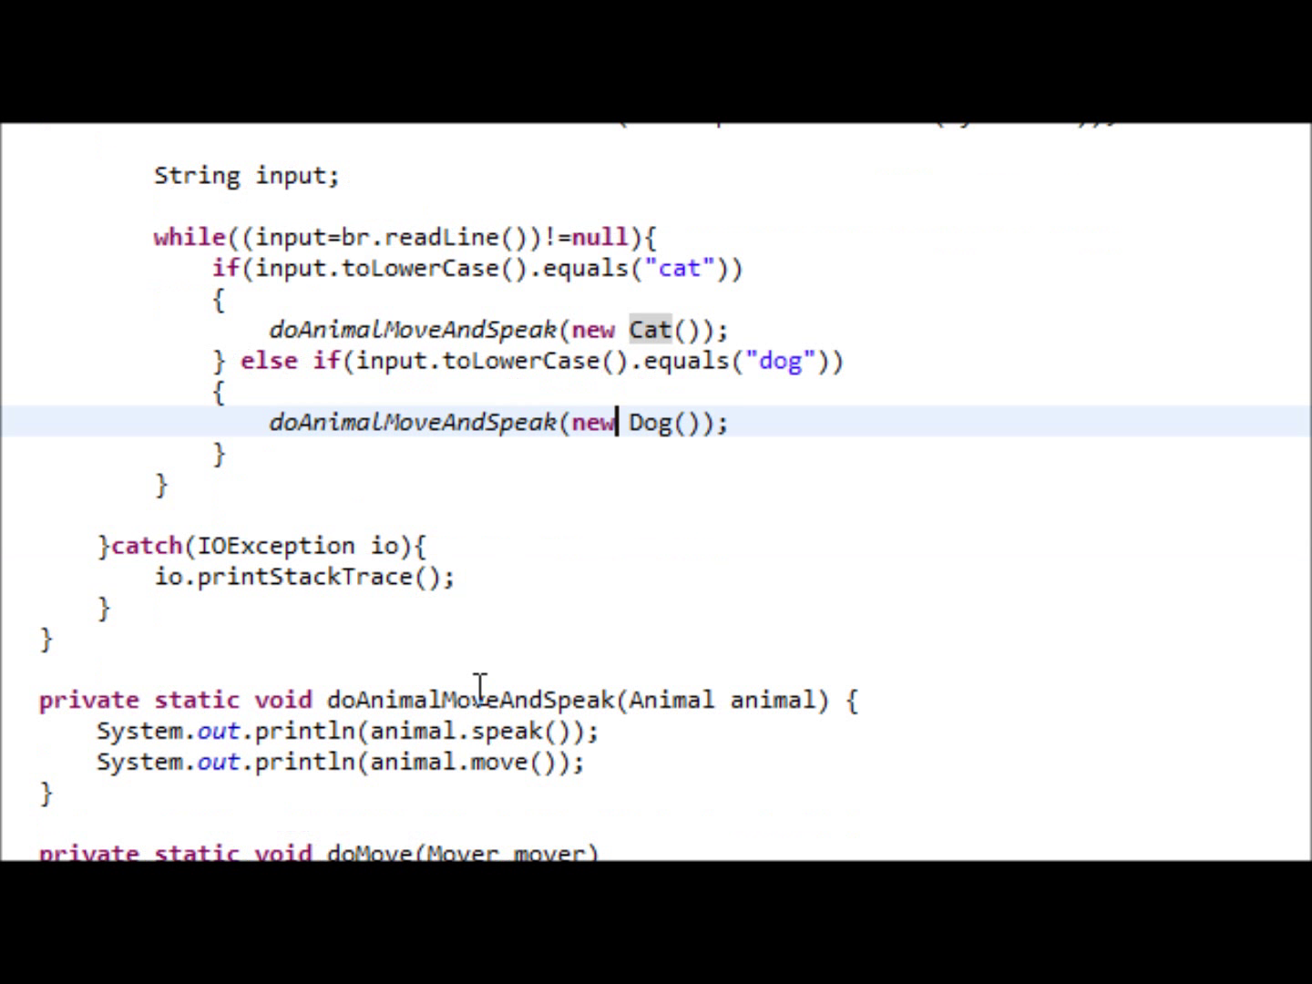
{"action": "scroll", "scroll_direction": "down", "scroll_amount": 3}
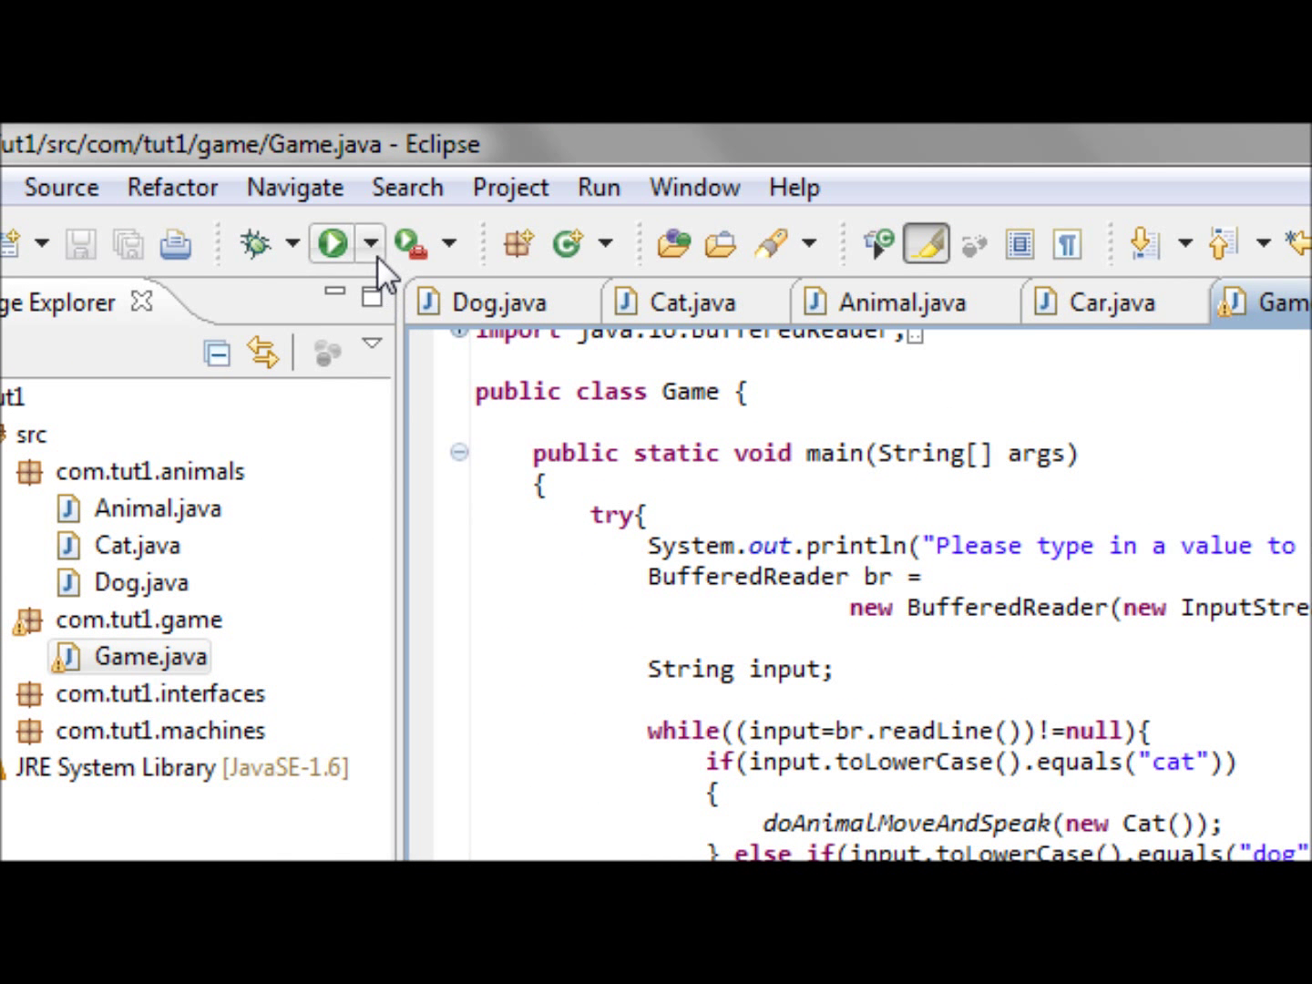
Run Game and enter cat then dog at the console prompt, getting meow and a cat running
{"action": "left_click", "coordinate": [332, 242]}
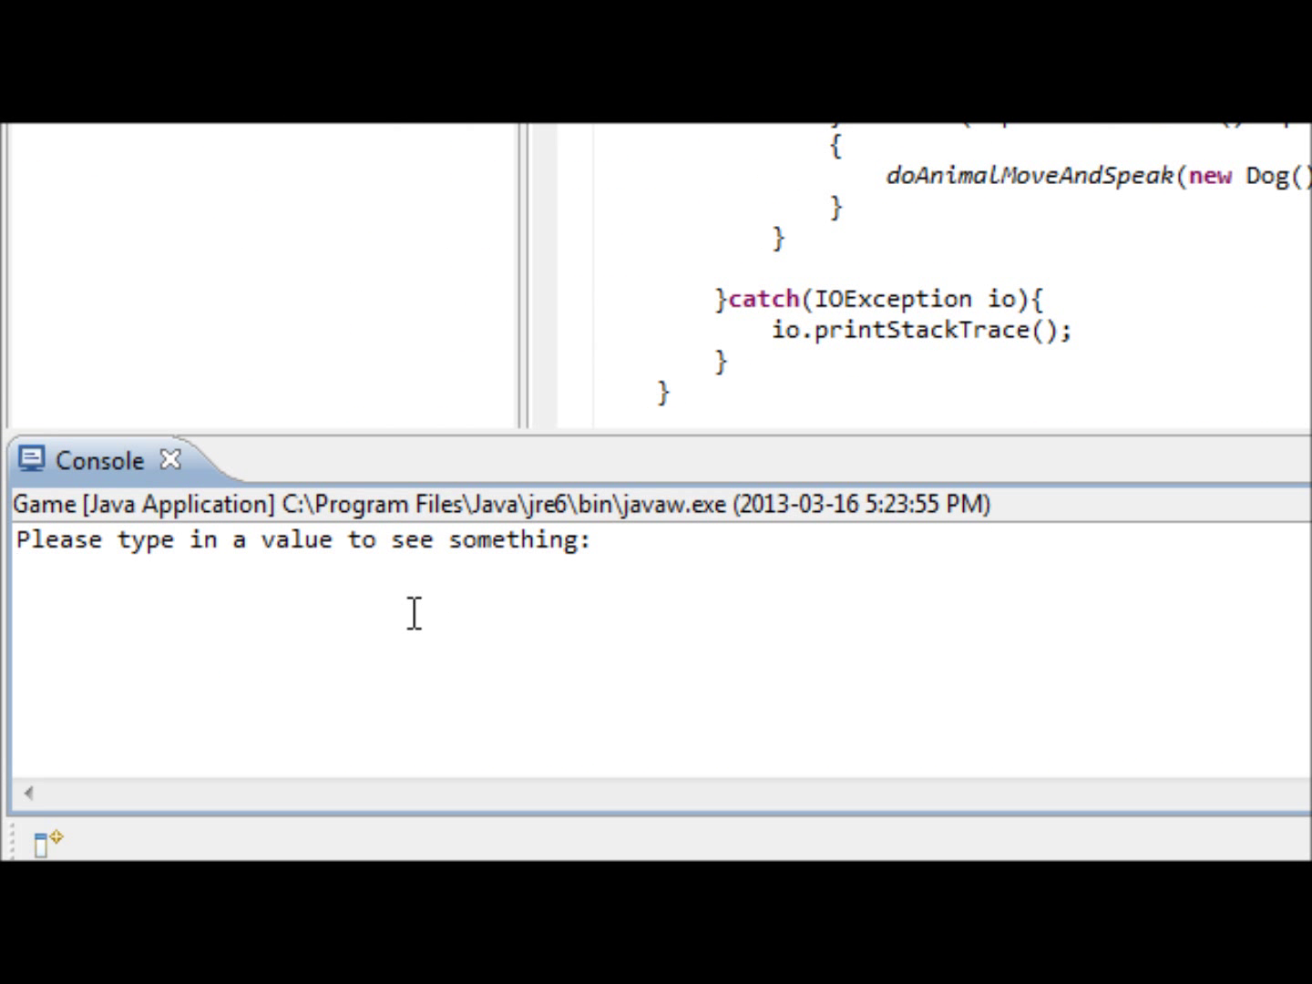
{"action": "type", "text": "cat"}
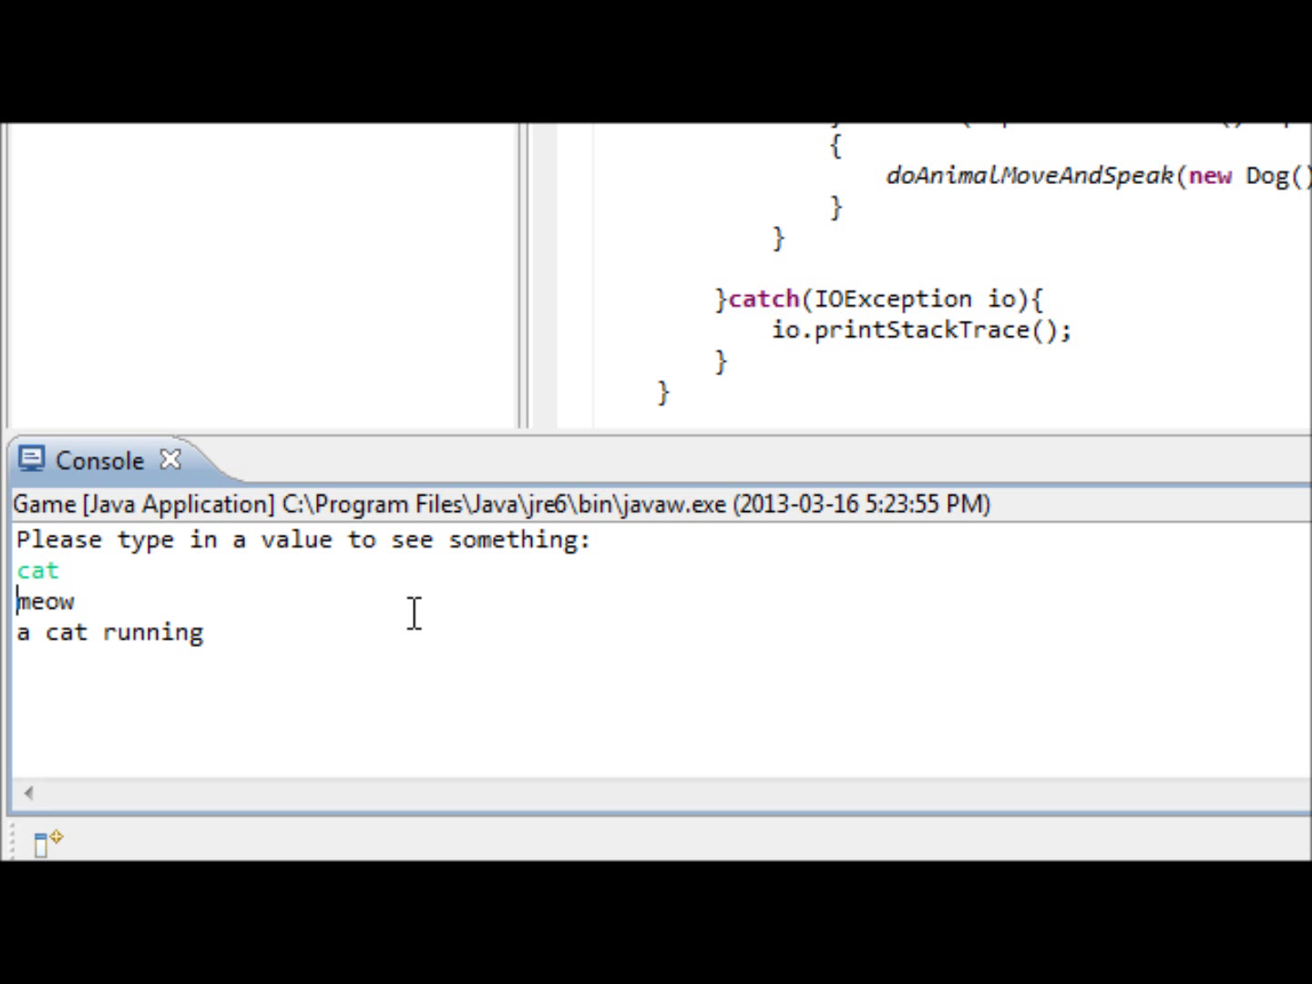
{"action": "type", "text": "dog"}
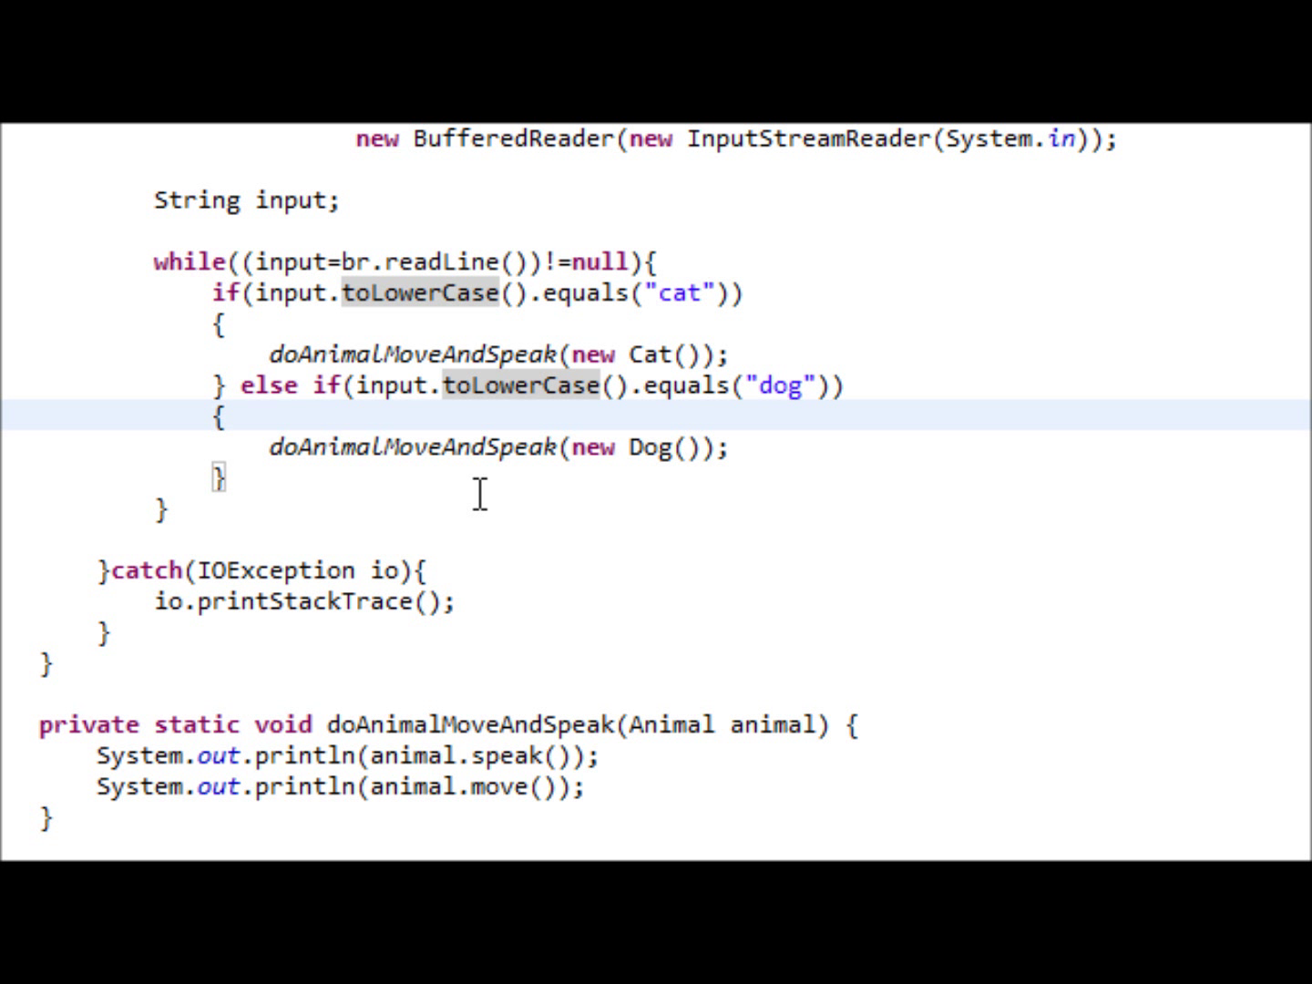
Show Car.java with move() returning "A car moving" alongside the Mover interface
{"action": "left_click", "coordinate": [229, 415]}
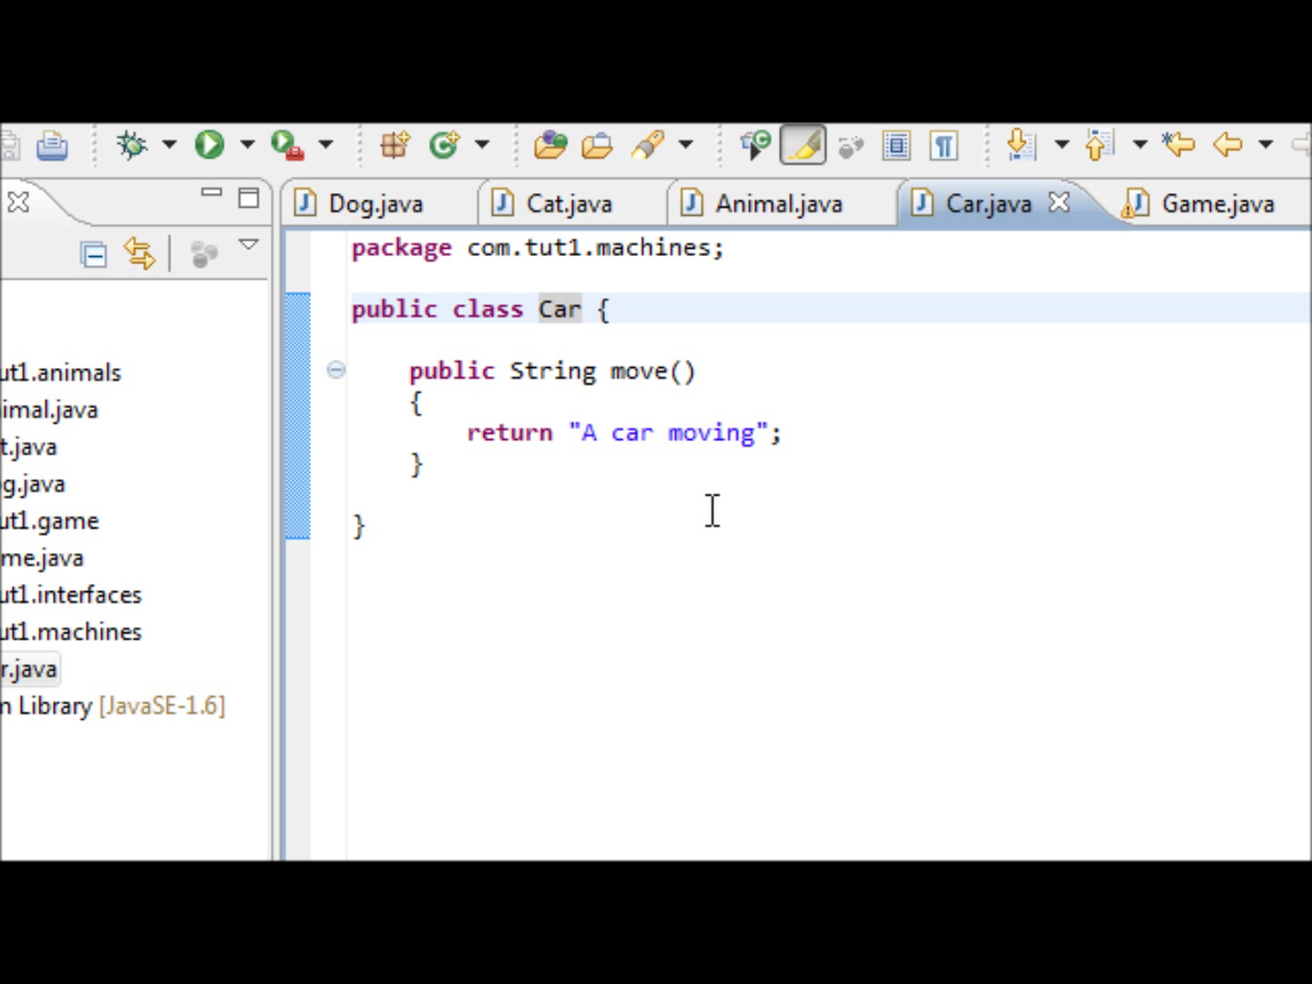
{"action": "left_click", "coordinate": [586, 309]}
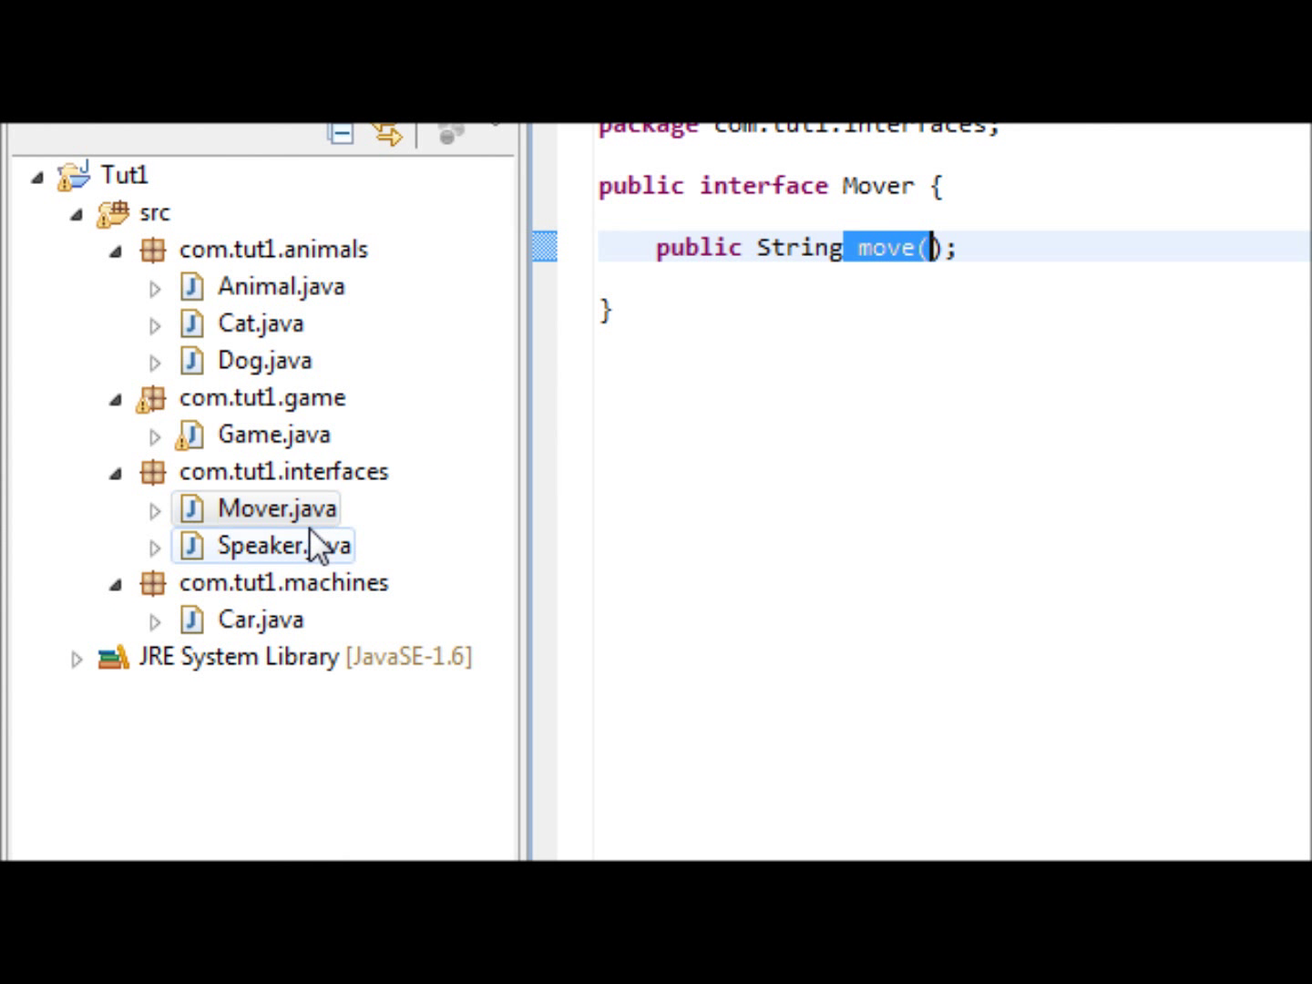
{"action": "mouse_move", "coordinate": [350, 547]}
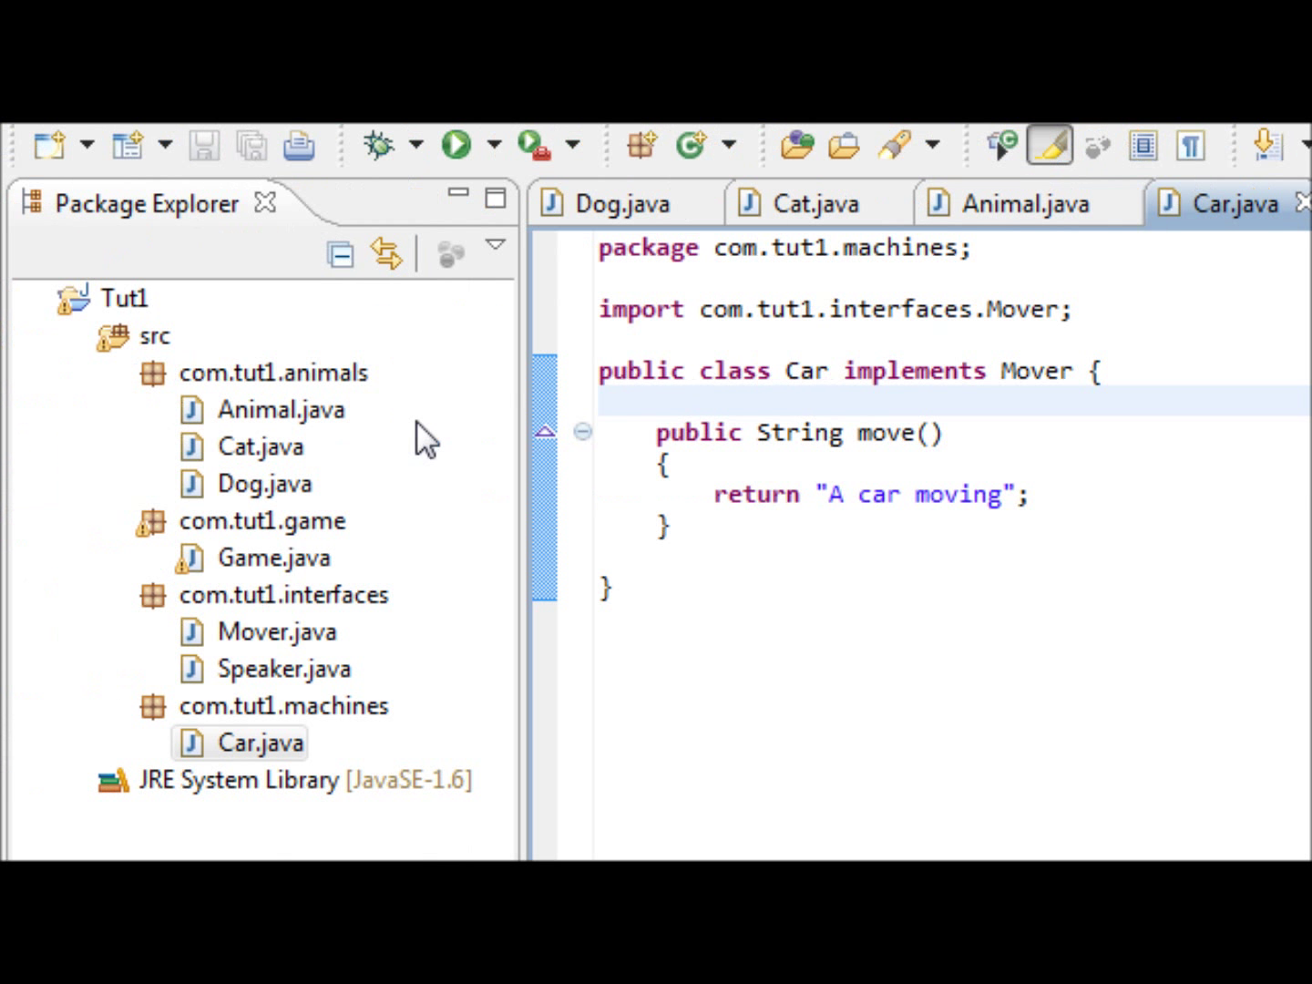
Review Animal implementing Mover, Speaker and Cat overriding speak ("meow") and move
{"action": "left_click", "coordinate": [1016, 202]}
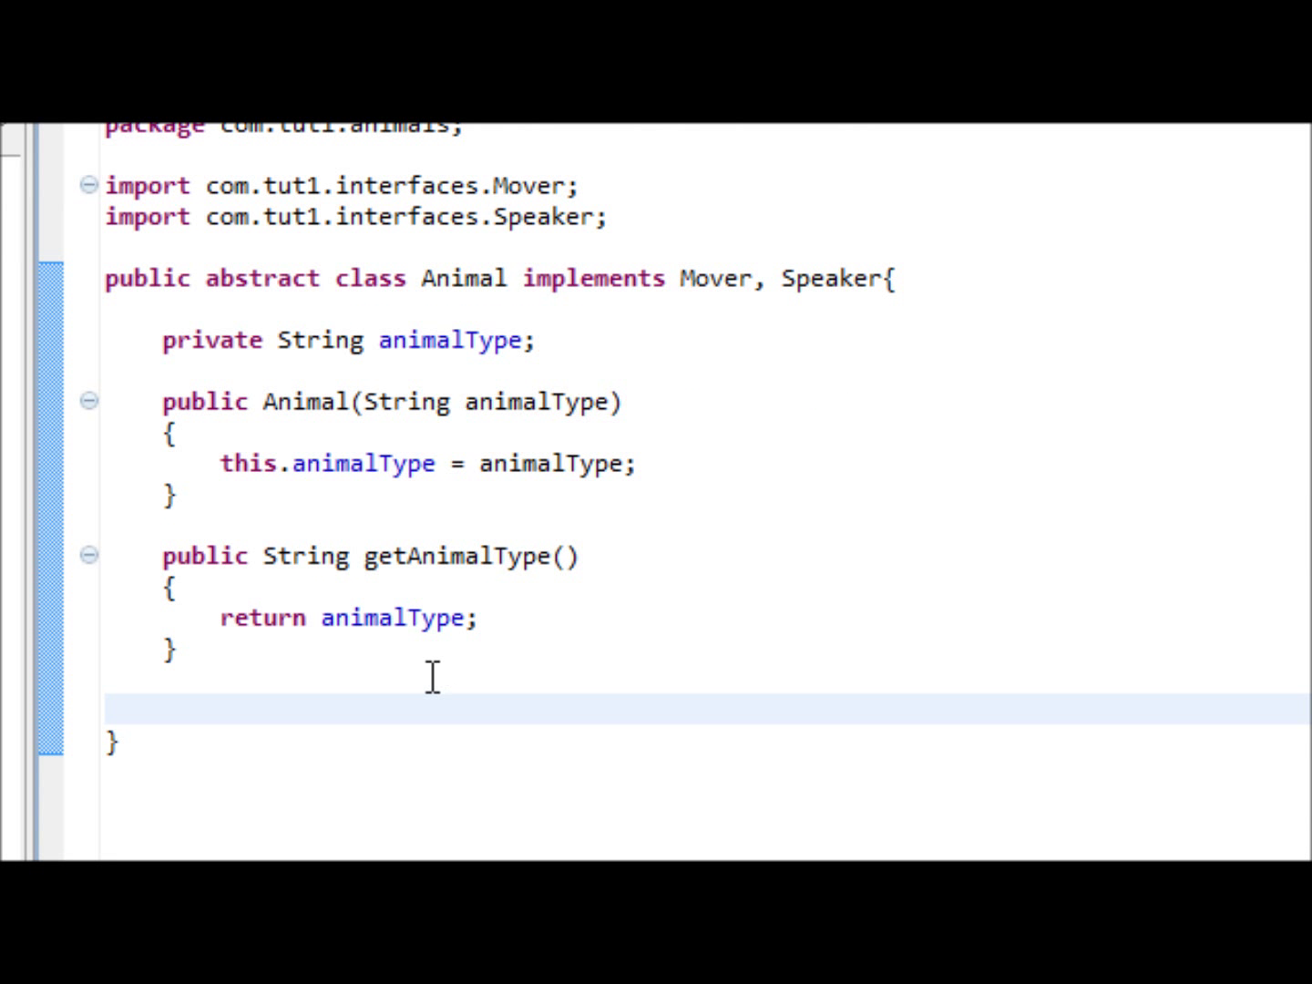
{"action": "scroll", "scroll_direction": "down", "scroll_amount": 3}
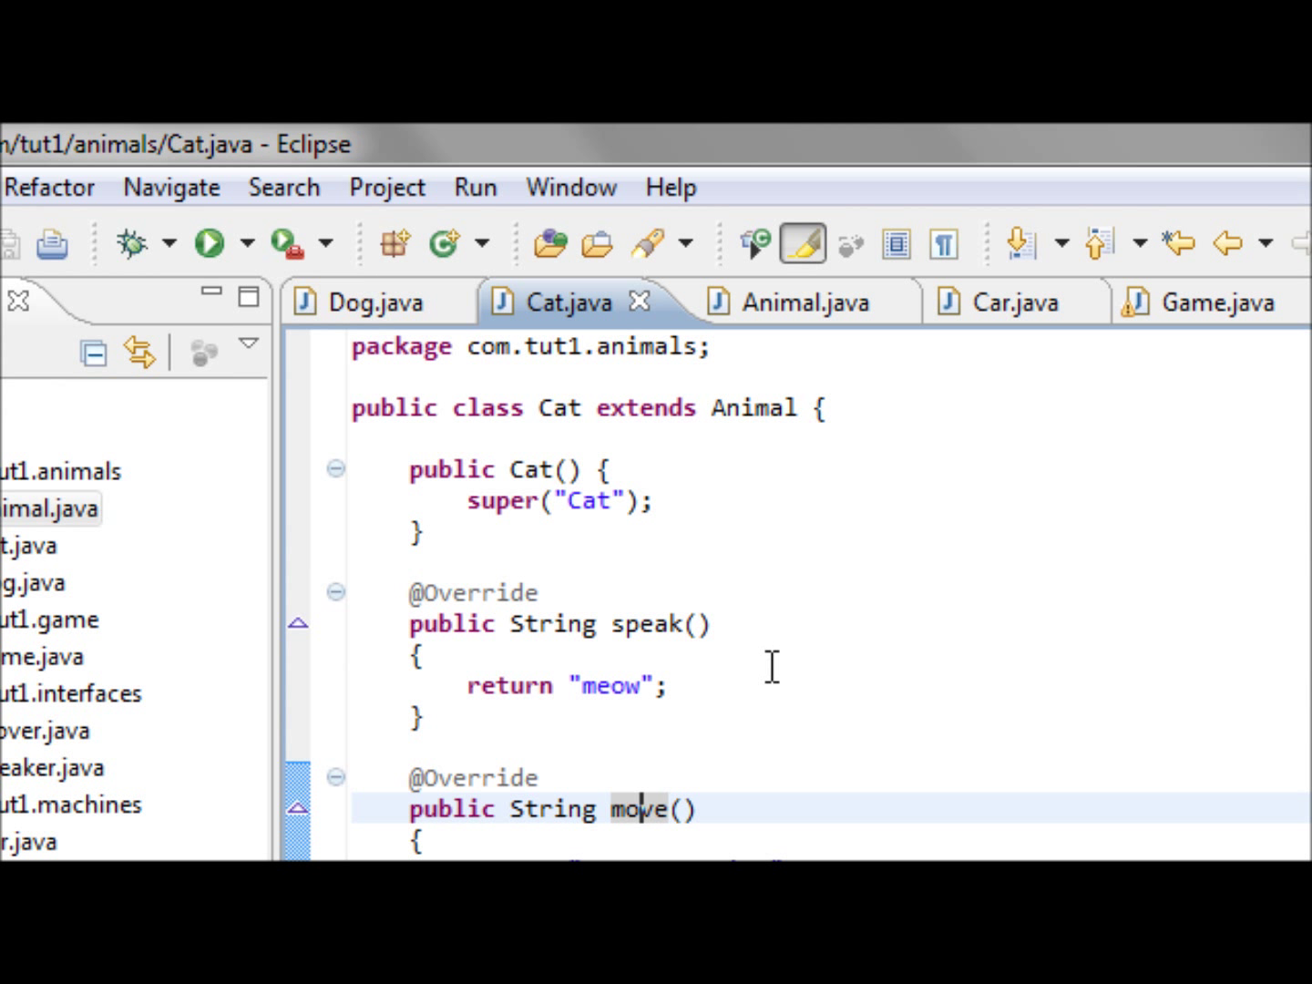
{"action": "mouse_move", "coordinate": [660, 641]}
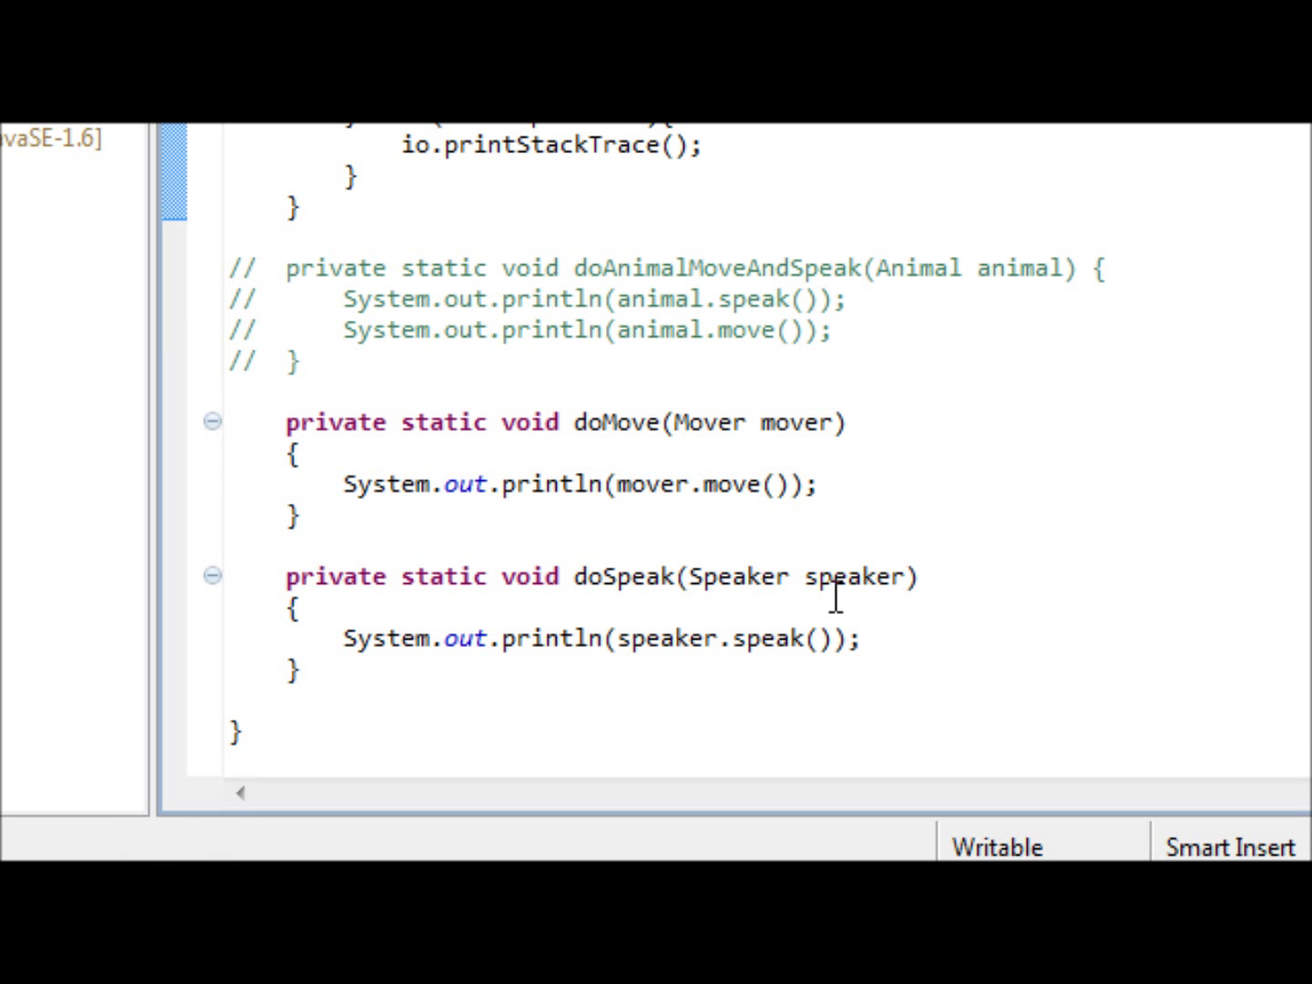
{"action": "mouse_move", "coordinate": [828, 576]}
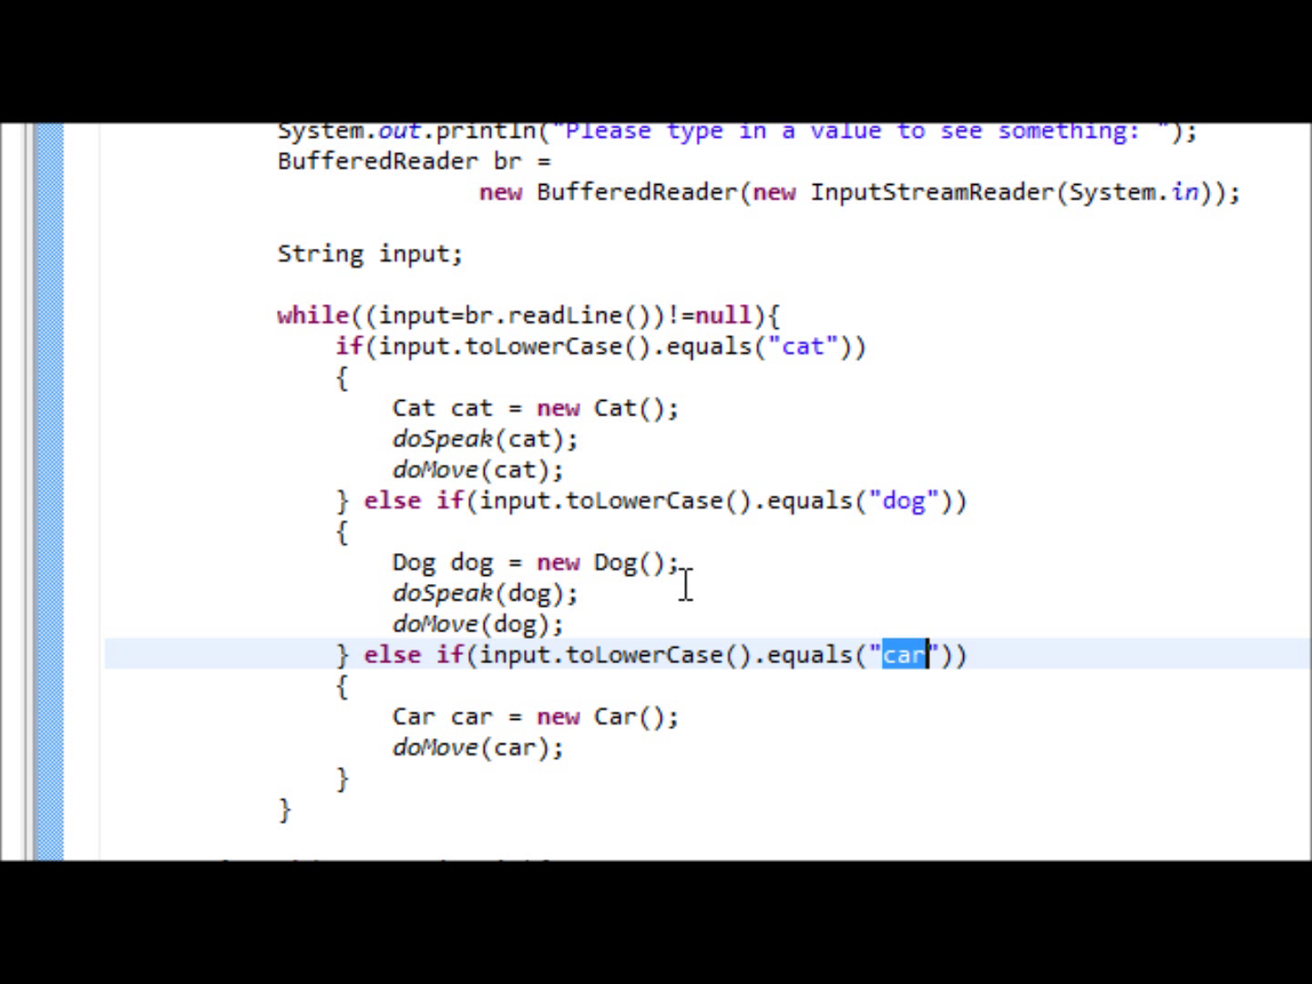
Scroll Game.java's loop handling cat, dog and car before launching
{"action": "scroll", "scroll_direction": "down", "scroll_amount": 3}
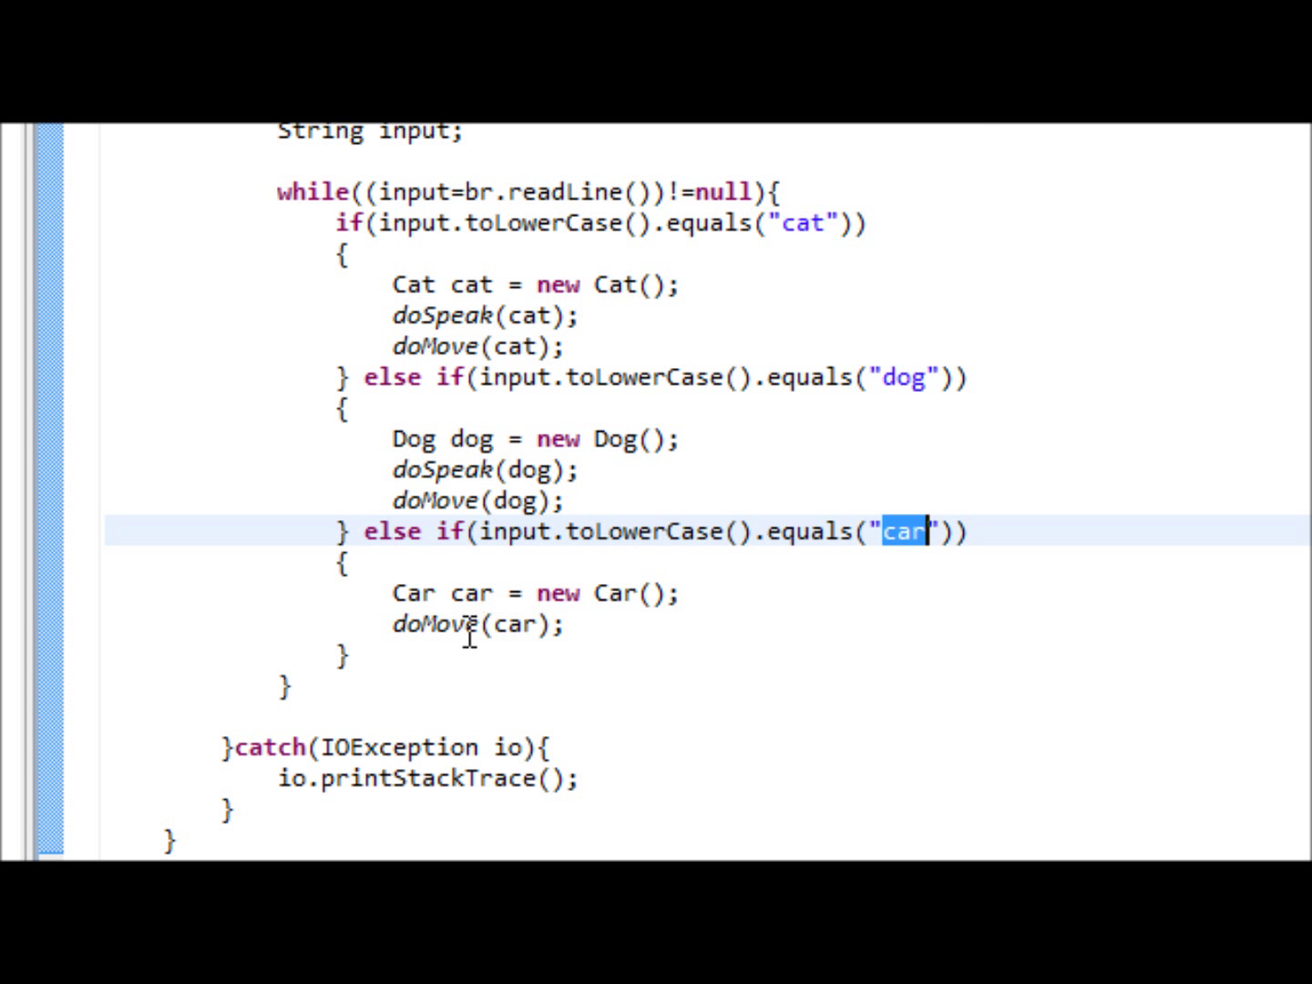
{"action": "mouse_move", "coordinate": [562, 638]}
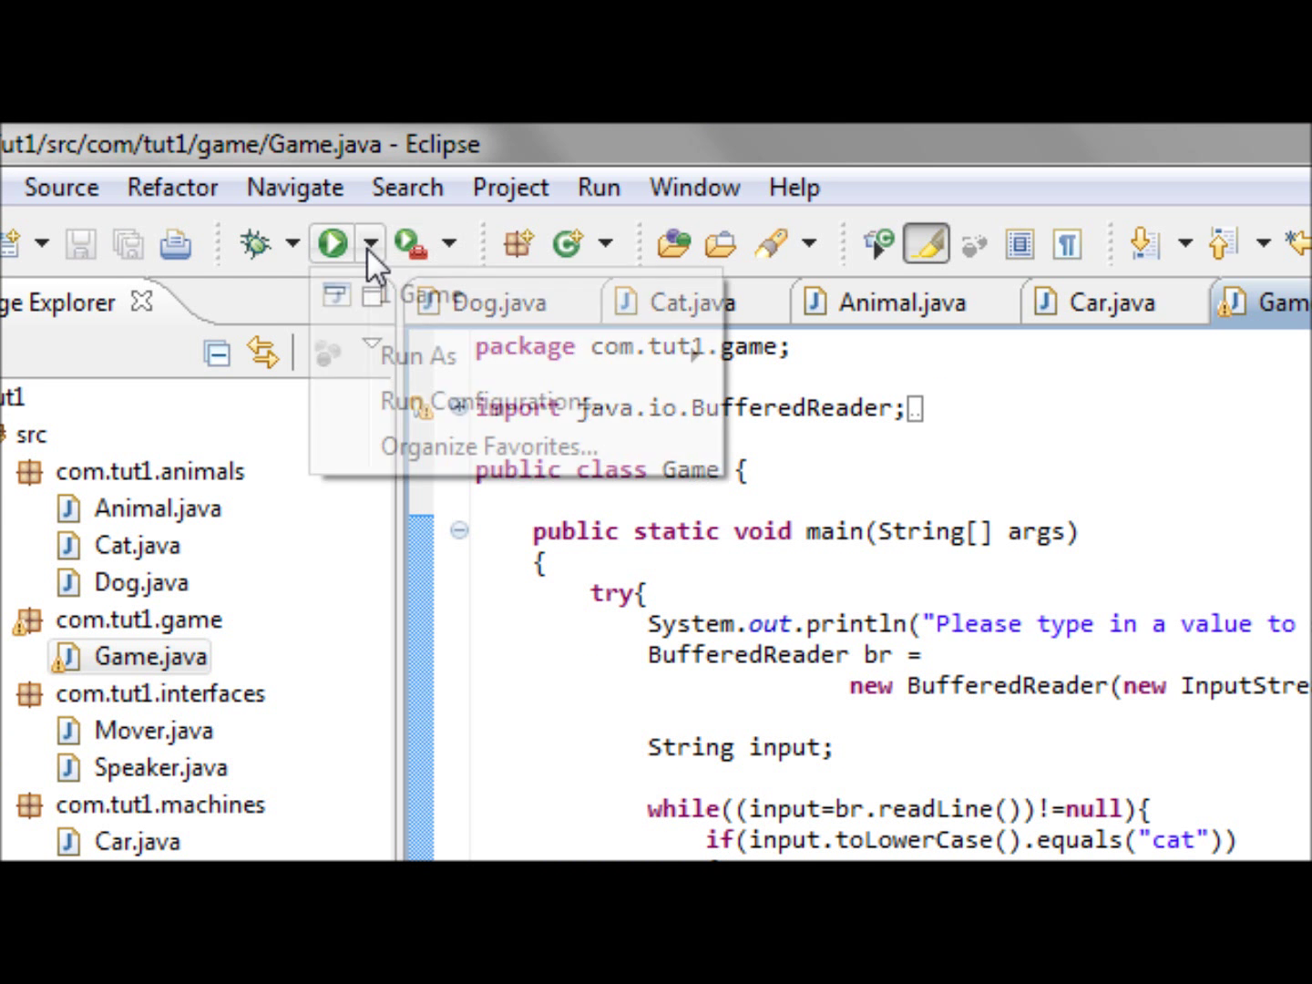
Launch Game again and answer its console prompt with cat
{"action": "left_click", "coordinate": [330, 241]}
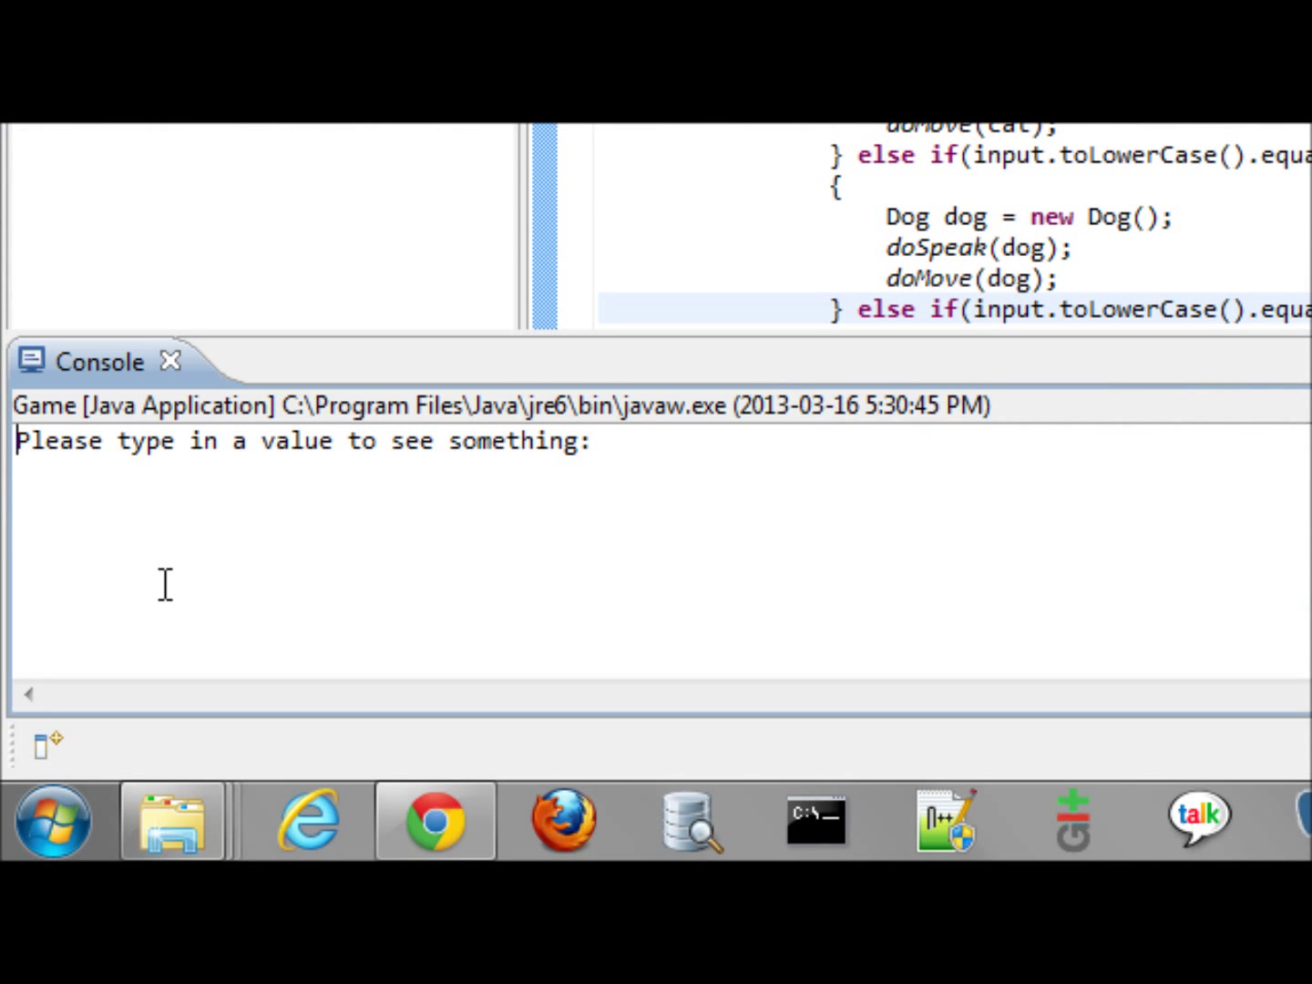
{"action": "type", "text": "cat"}
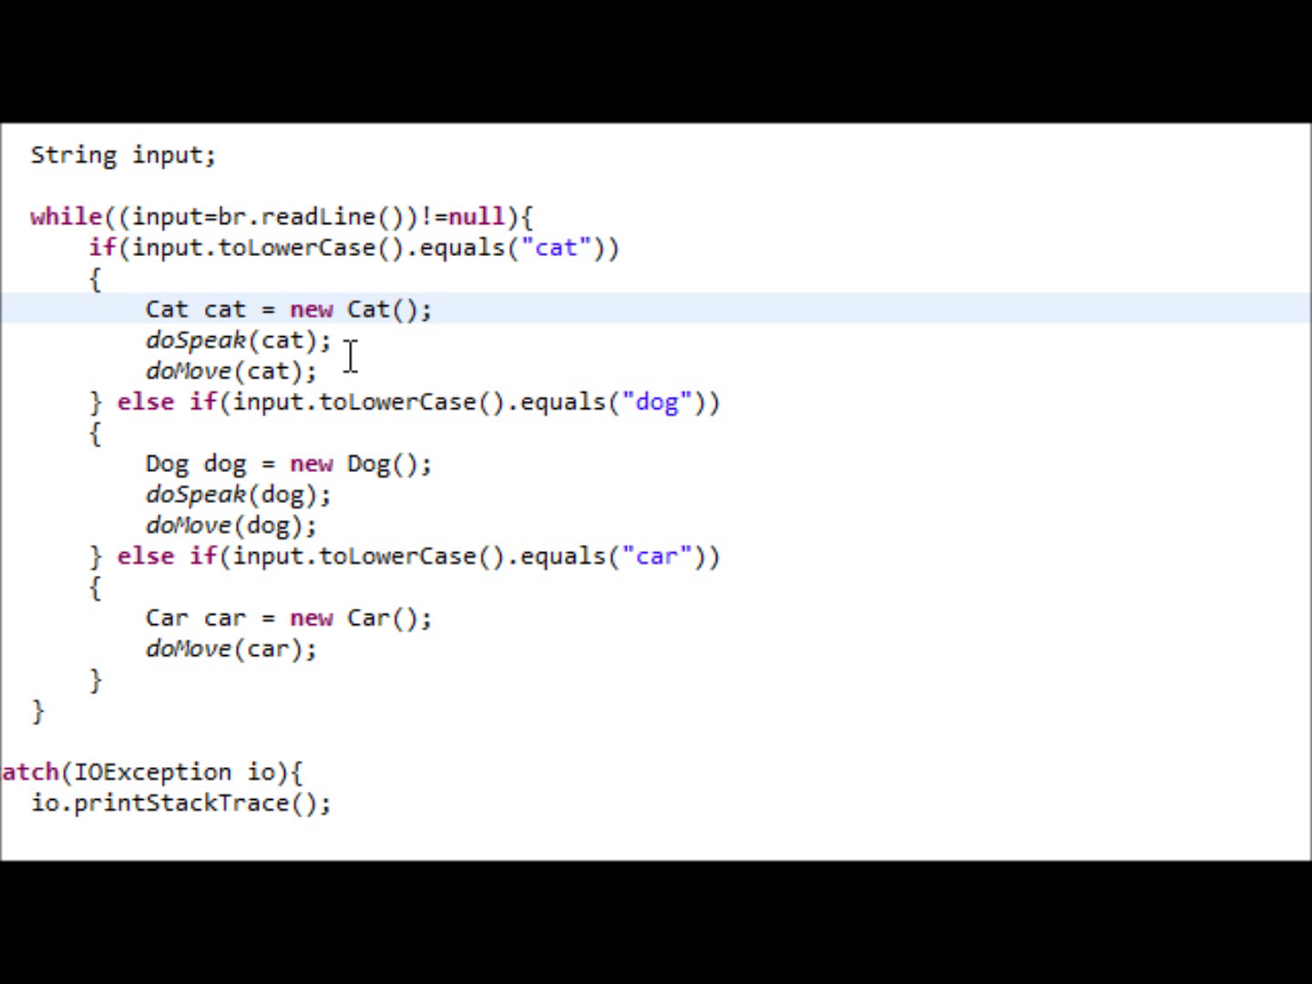
{"action": "left_click", "coordinate": [435, 310]}
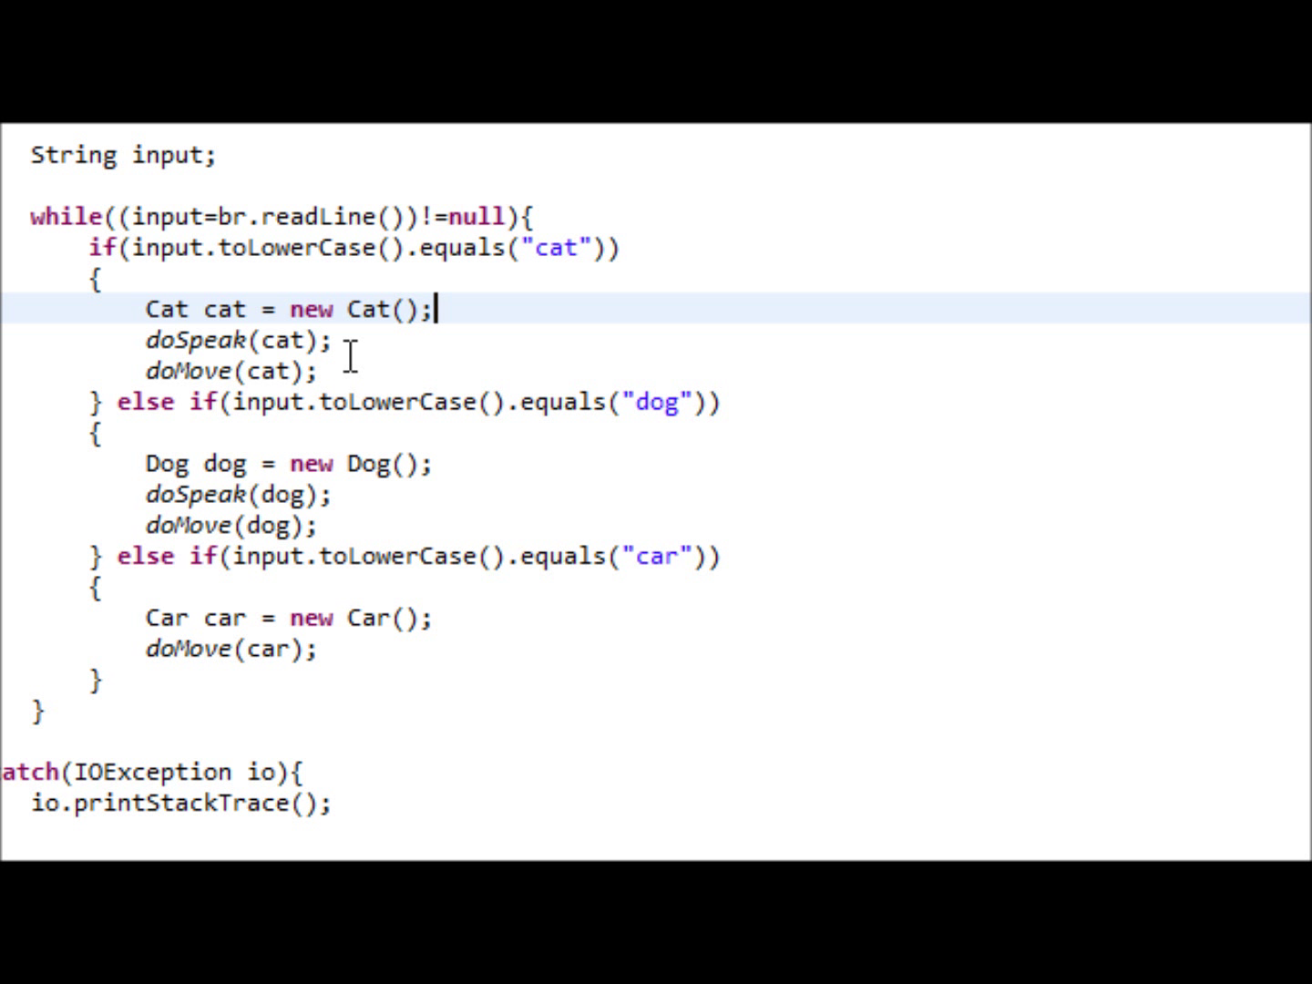